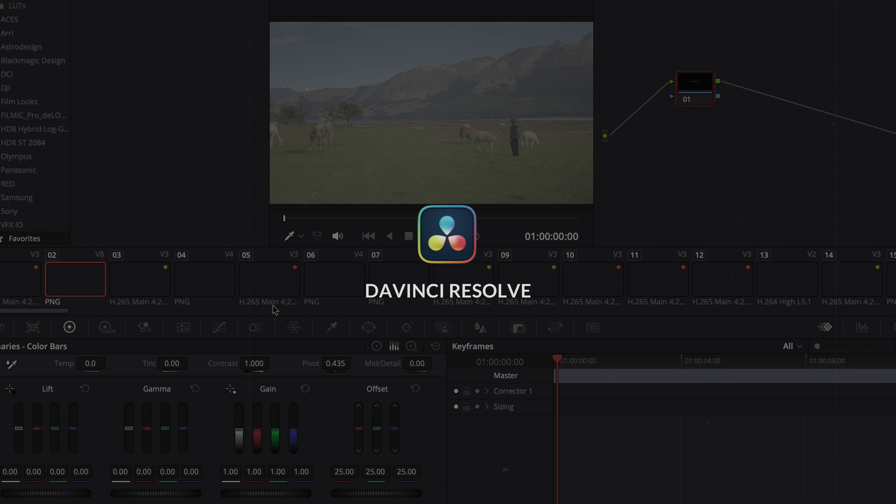
Set the timeline resolution to 3840 x 2160 Ultra HD in Master Settings.
click(269, 280)
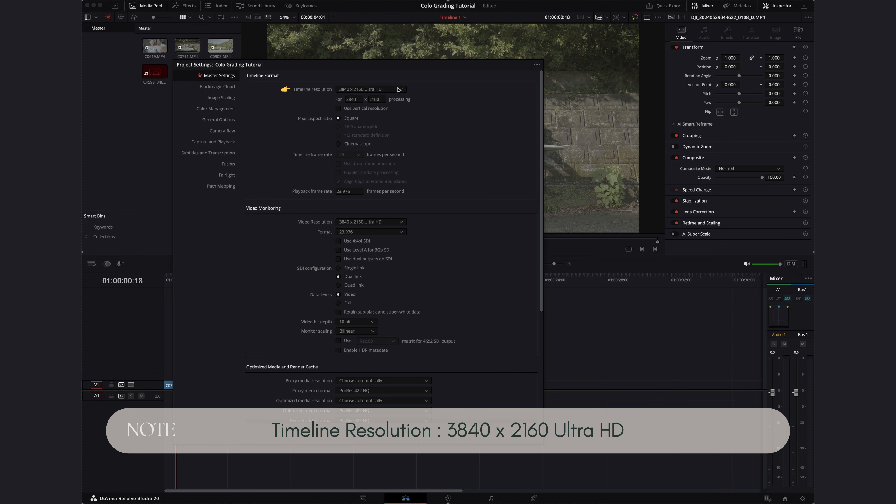
mouse_move(323, 292)
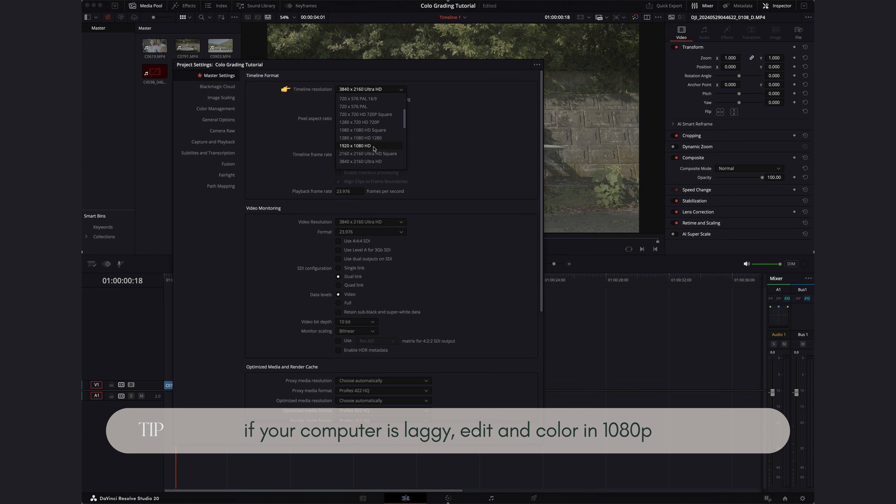
mouse_move(378, 147)
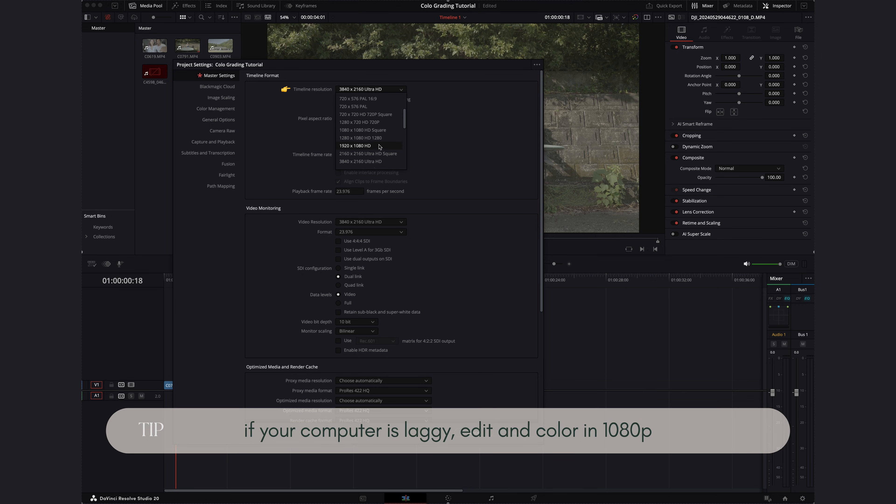
click(215, 109)
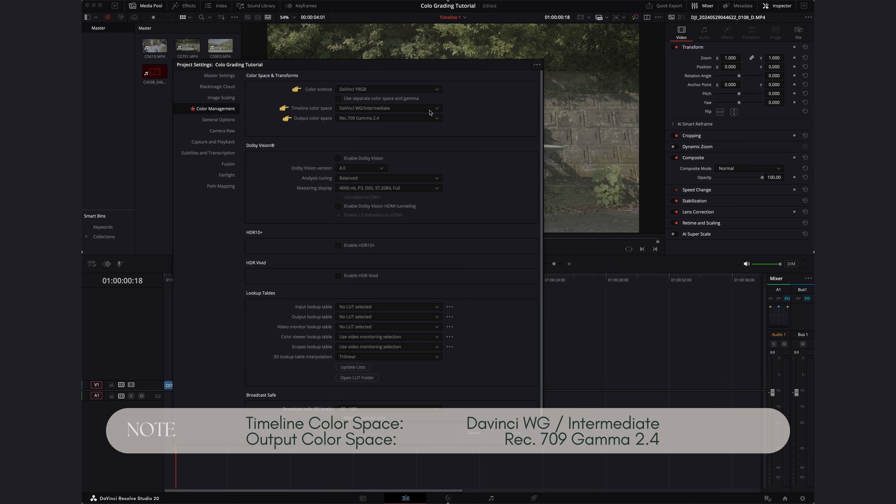
mouse_move(326, 124)
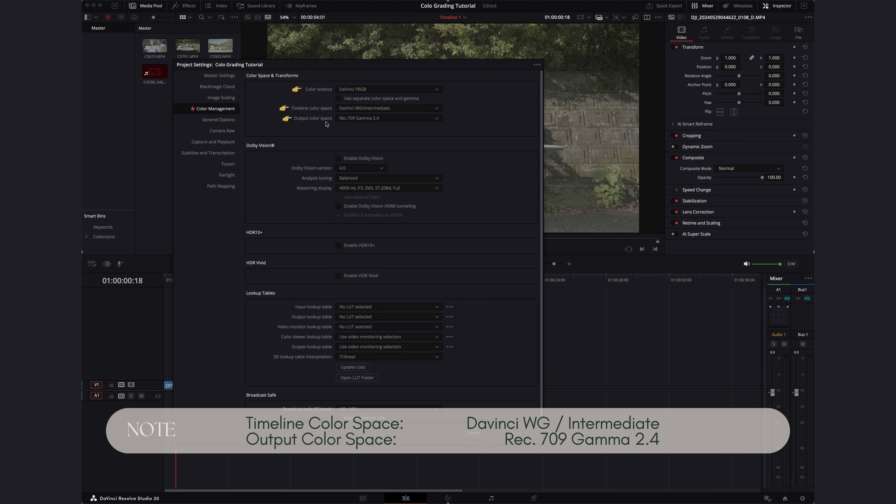
mouse_move(377, 123)
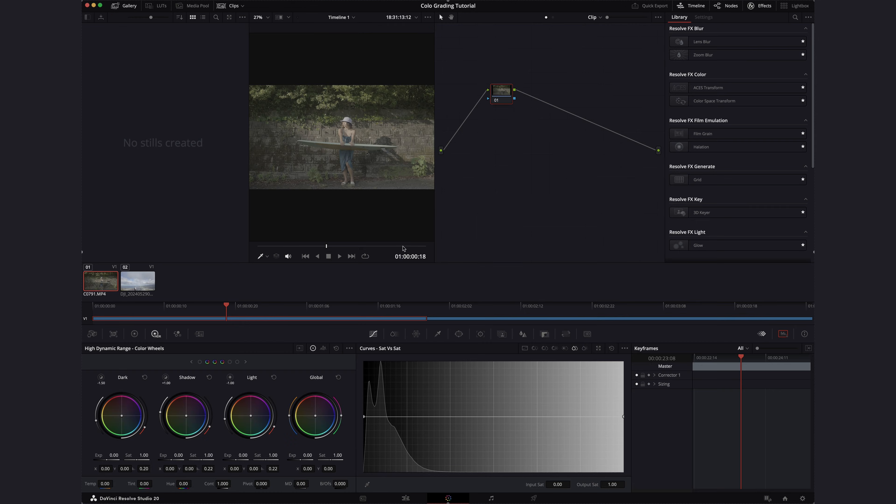
mouse_move(385, 215)
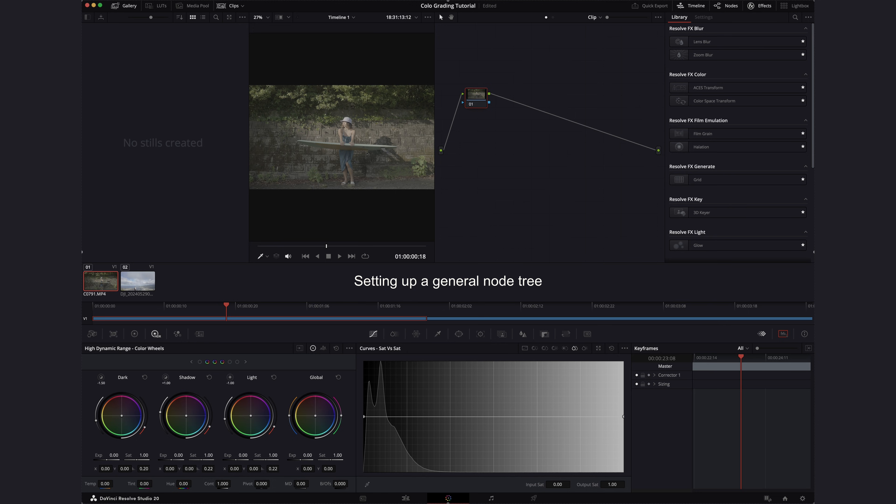
Add a serial node after node 01 from the Color > Nodes menu.
click(145, 5)
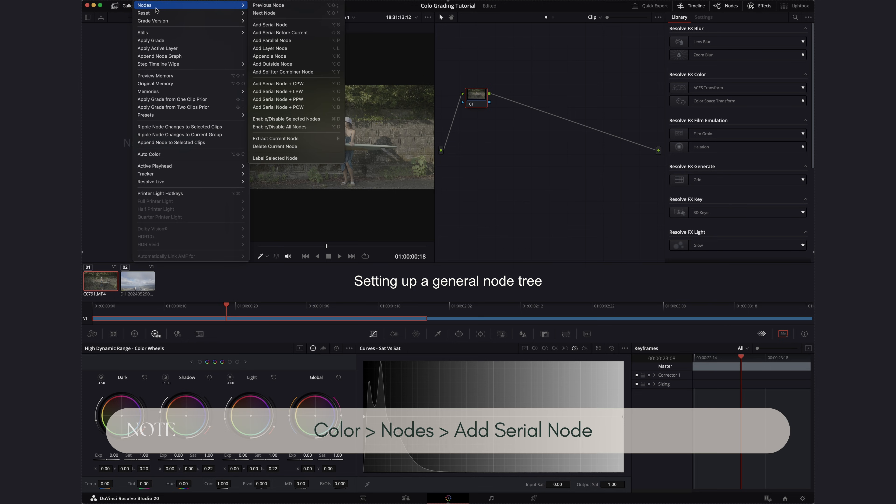
mouse_move(305, 25)
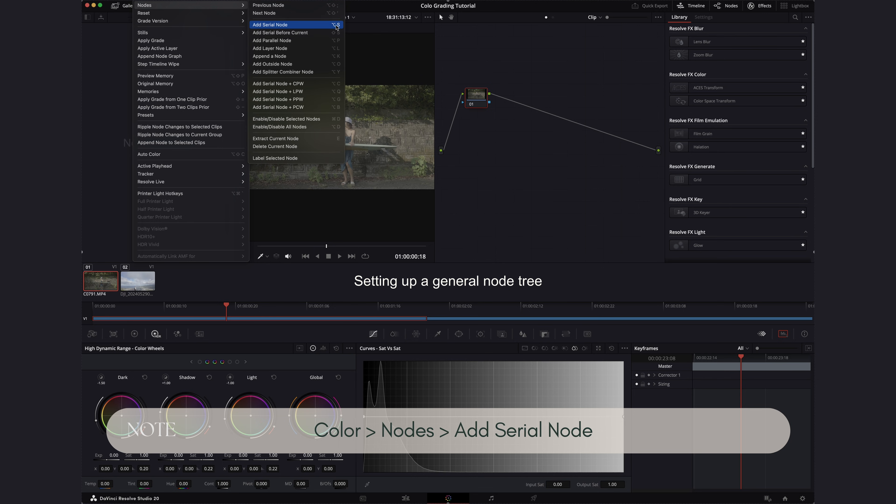
click(270, 24)
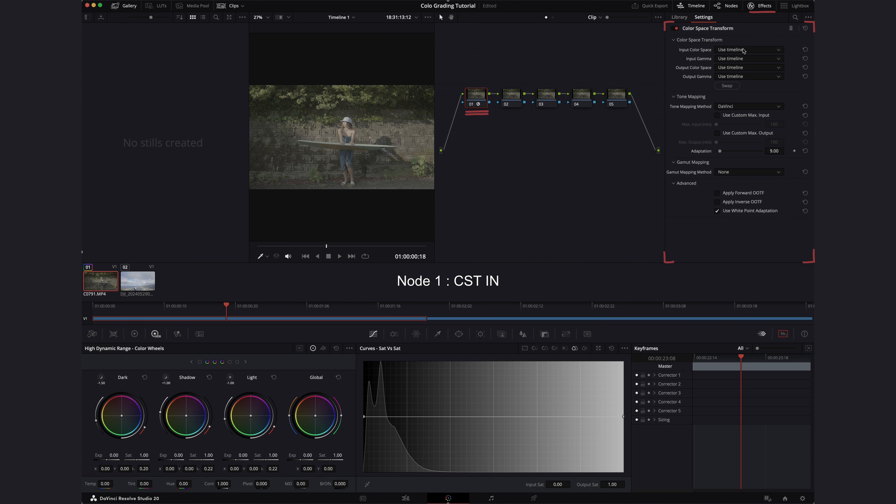
Set node 01's CST input to Sony S-Gamut3.Cine colour space with S-Log3 gamma.
click(749, 50)
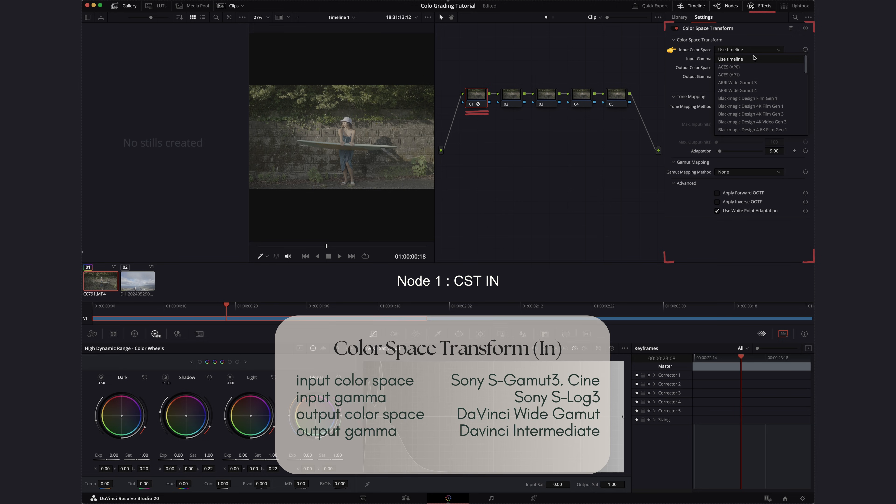
mouse_move(752, 51)
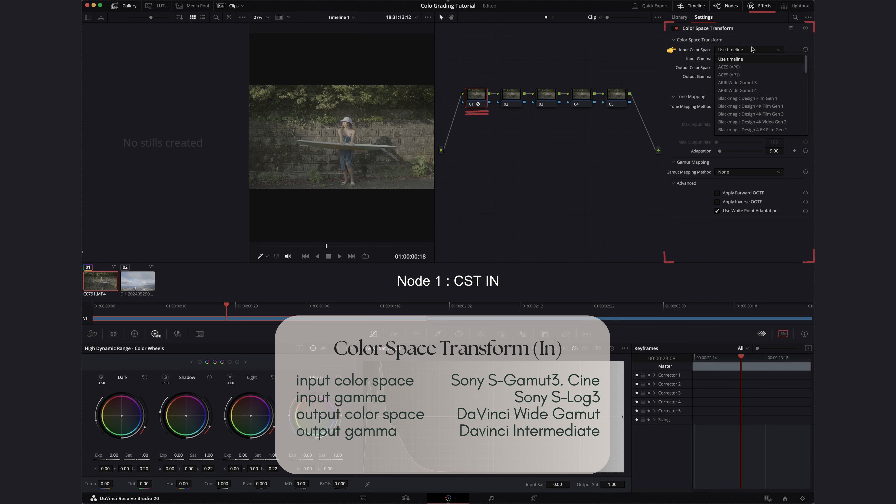
scroll(down, 3)
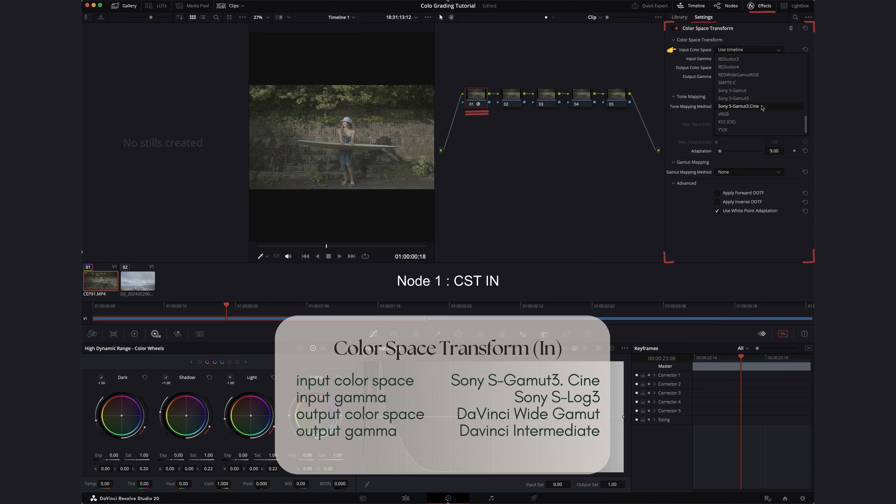
mouse_move(763, 109)
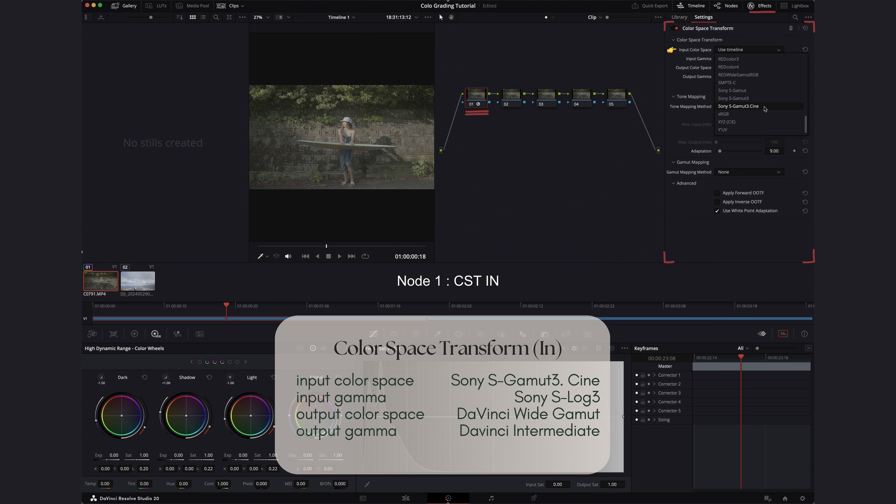
mouse_move(763, 109)
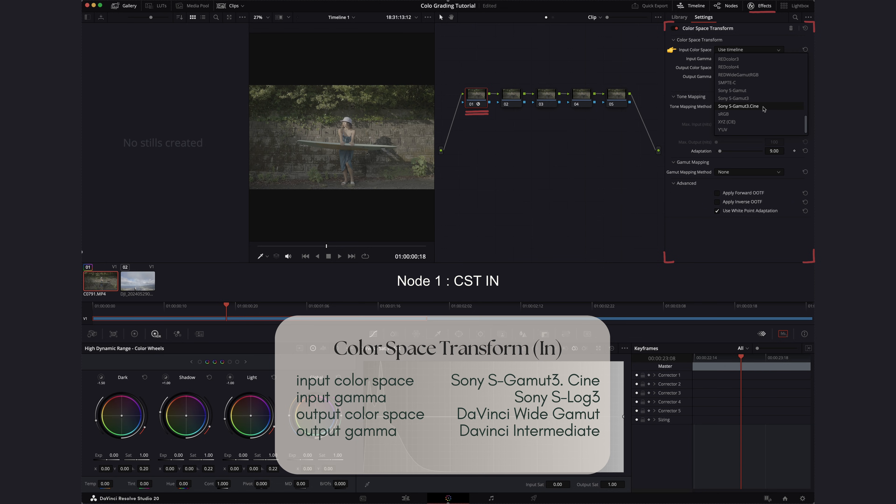
click(737, 106)
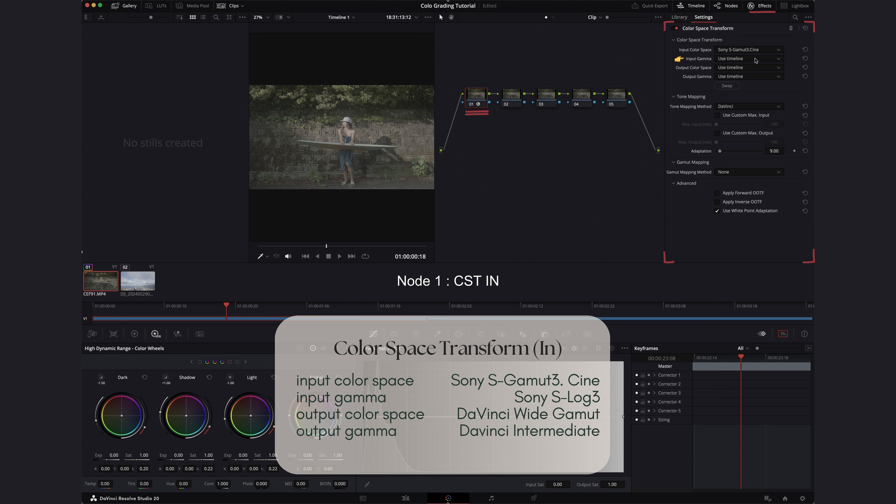
click(748, 66)
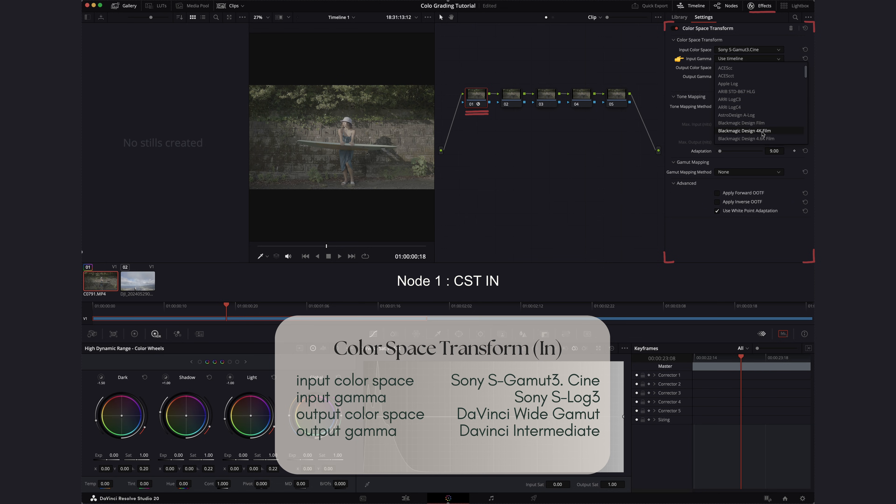
click(730, 122)
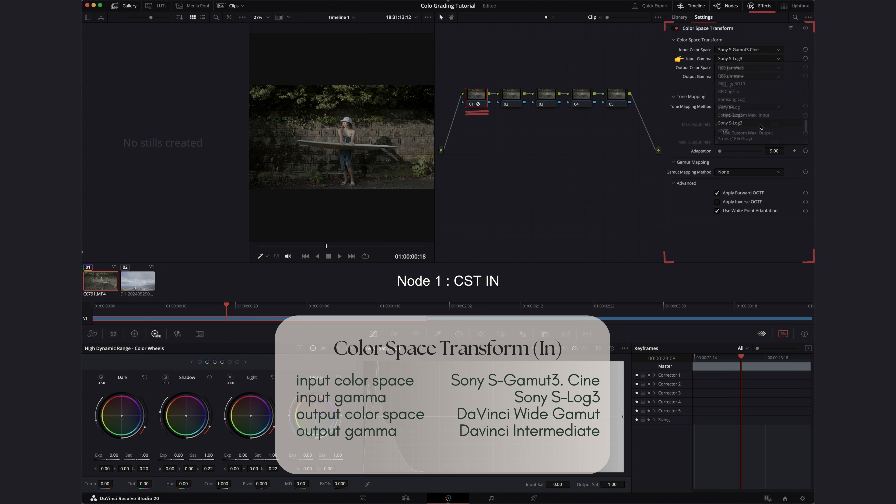
Set node 01's CST output to DaVinci Wide Gamut with DaVinci Intermediate gamma.
click(748, 67)
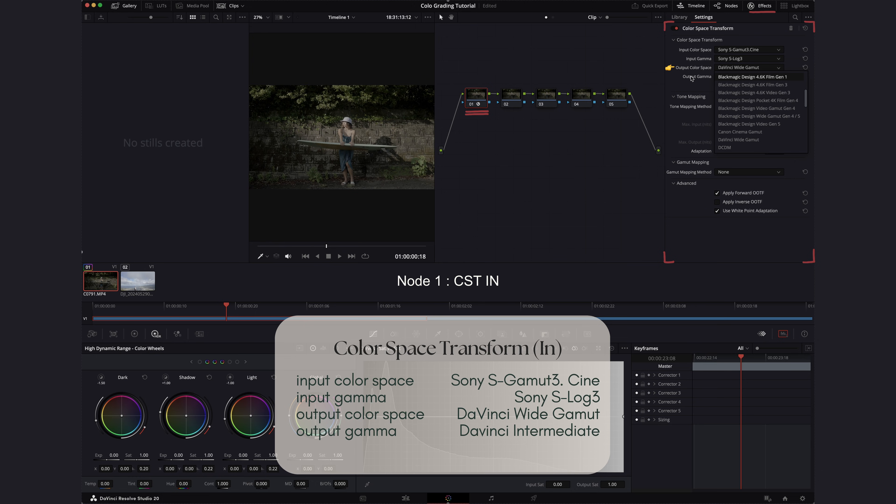
scroll(down, 3)
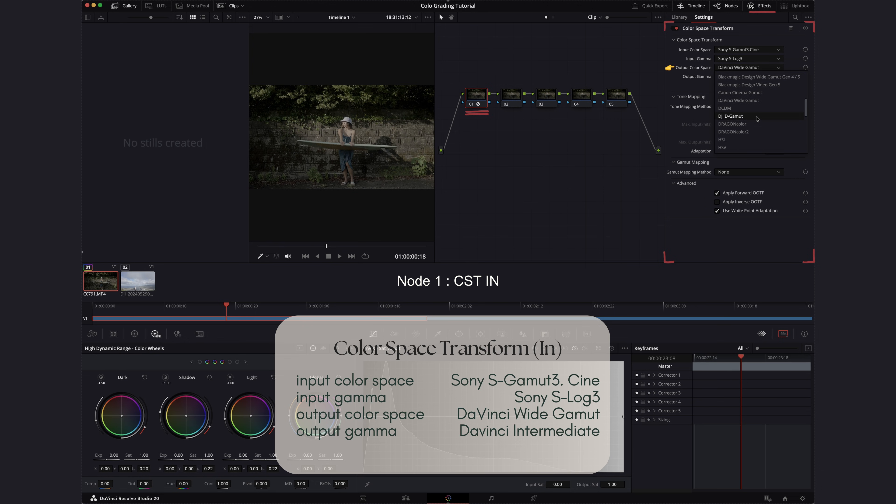
click(749, 77)
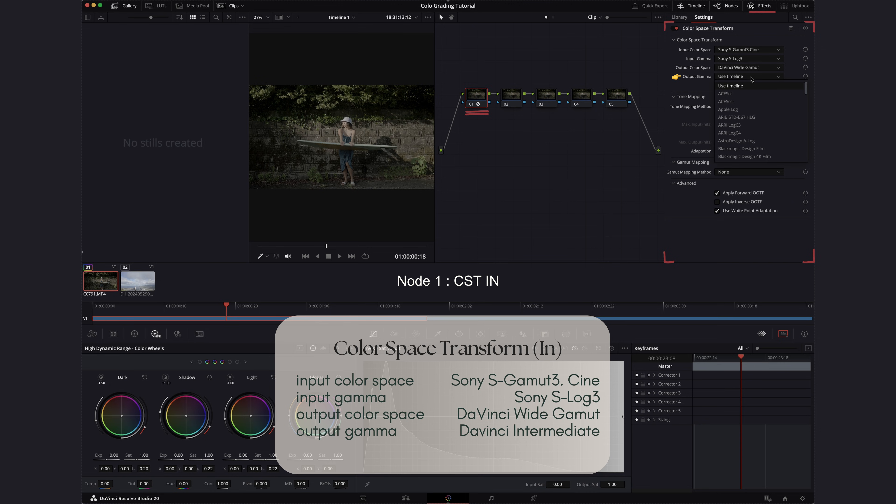
scroll(down, 3)
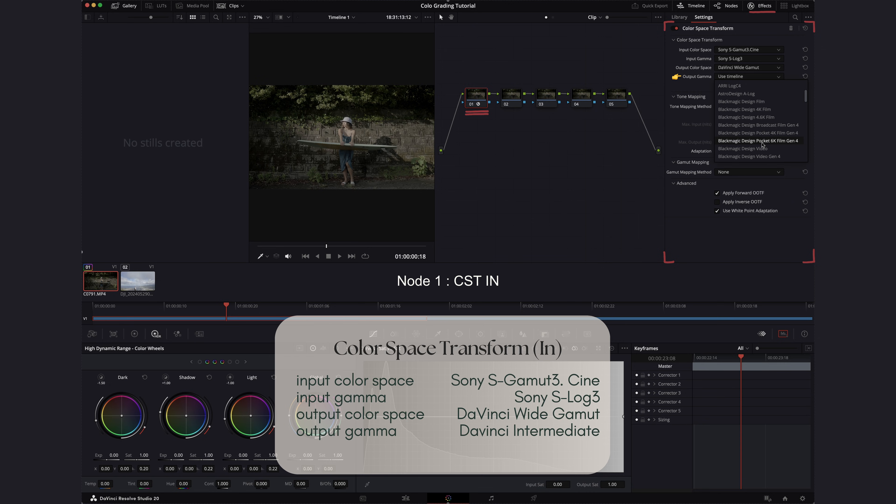
scroll(down, 3)
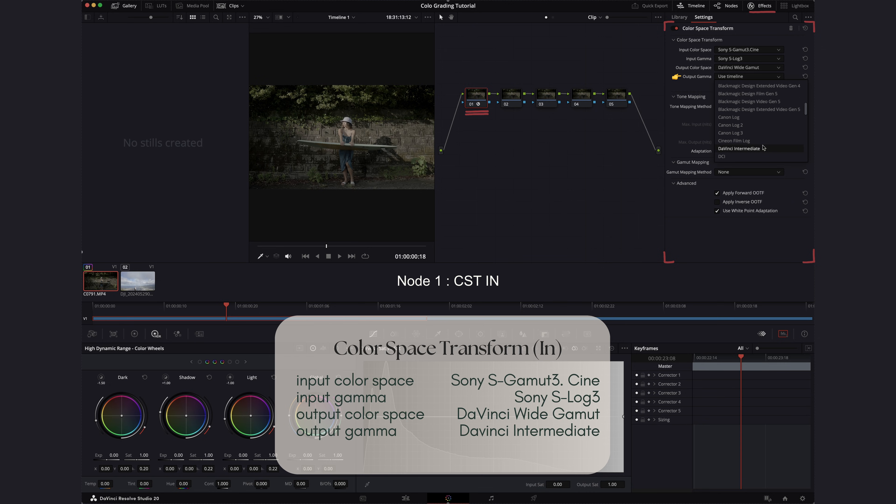
click(738, 148)
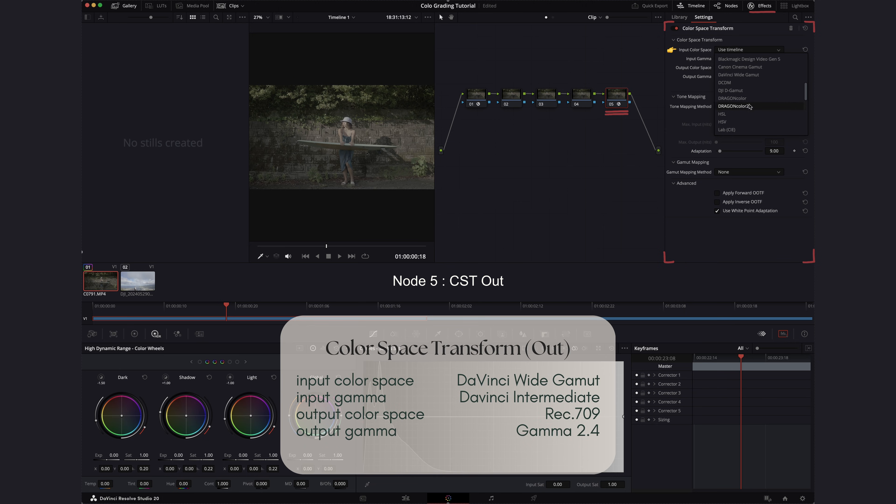
Set node 05's CST input to DaVinci Wide Gamut with DaVinci Intermediate gamma.
click(738, 75)
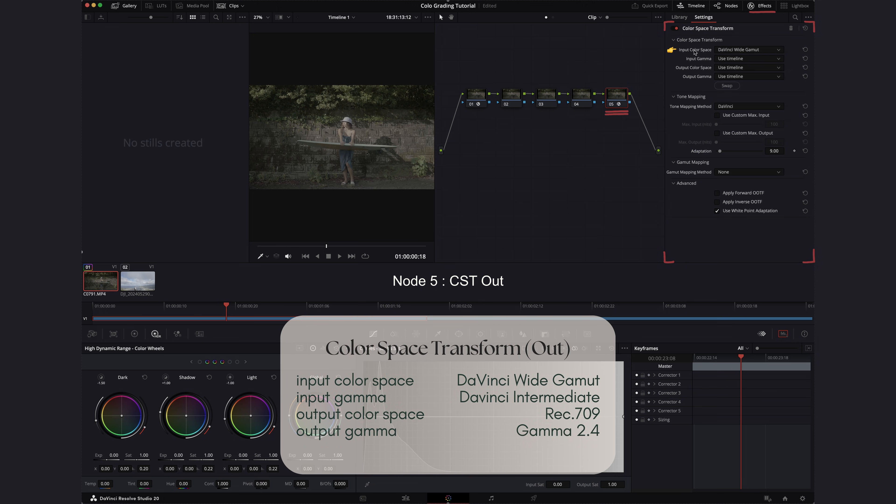
click(748, 58)
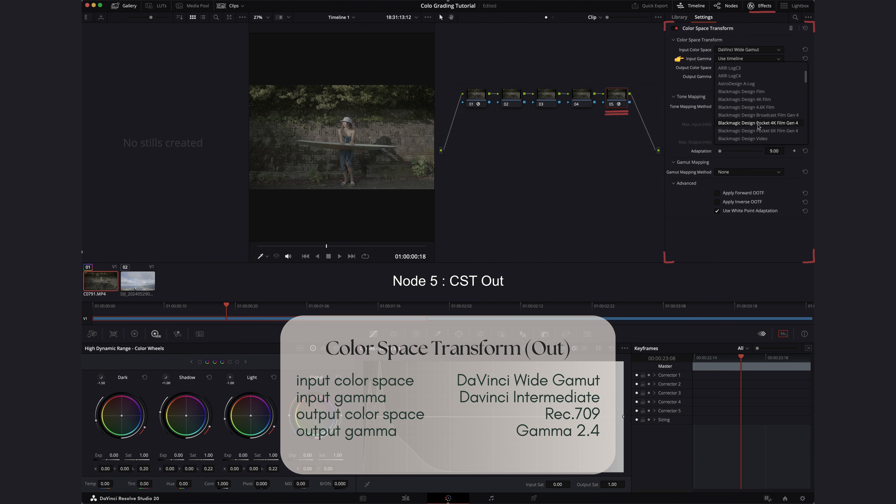
click(739, 58)
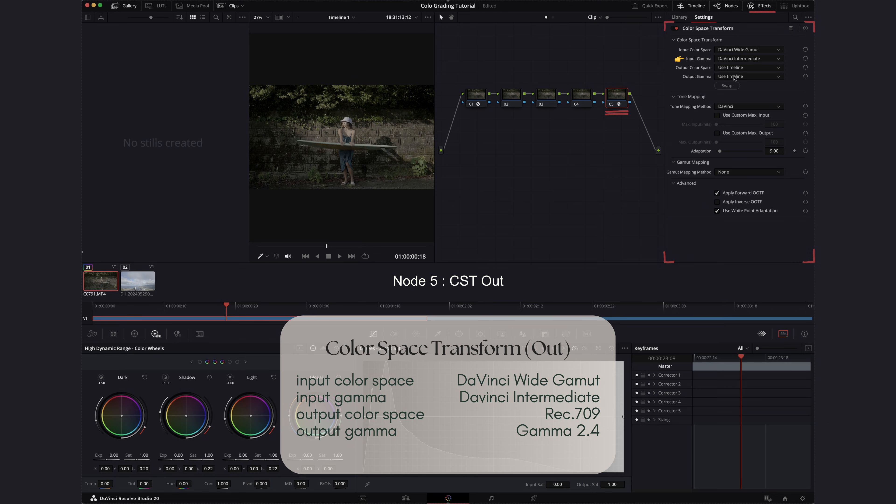
Set node 05's CST output to Rec.709 with Gamma 2.4.
click(749, 67)
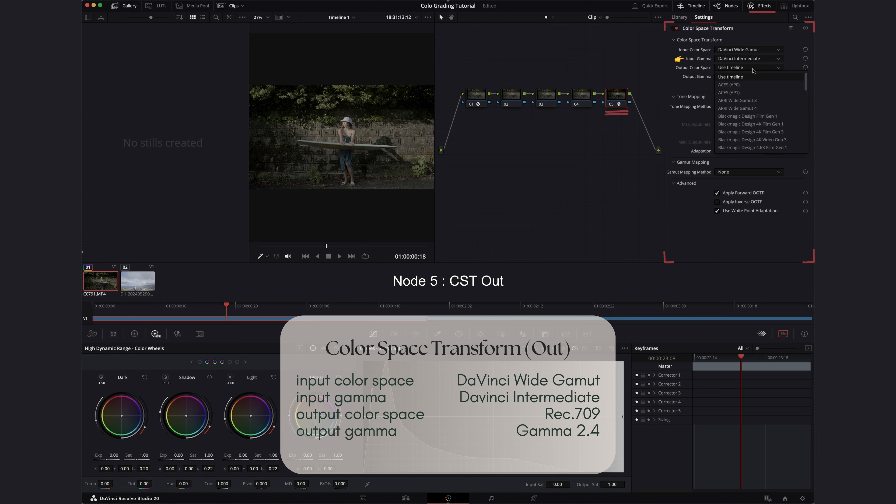
scroll(down, 3)
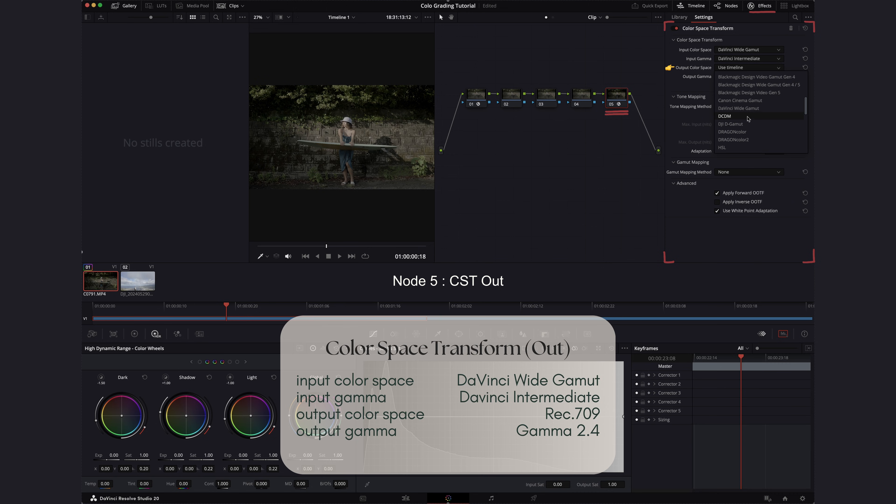
scroll(down, 3)
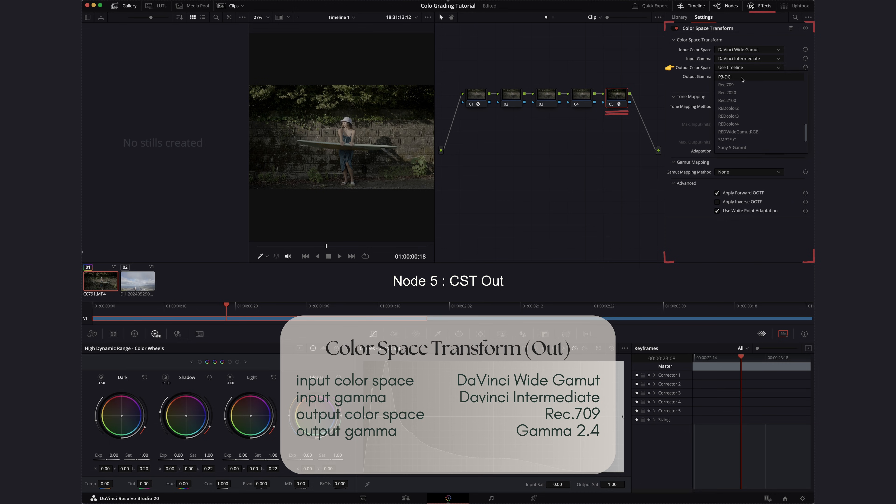
click(723, 77)
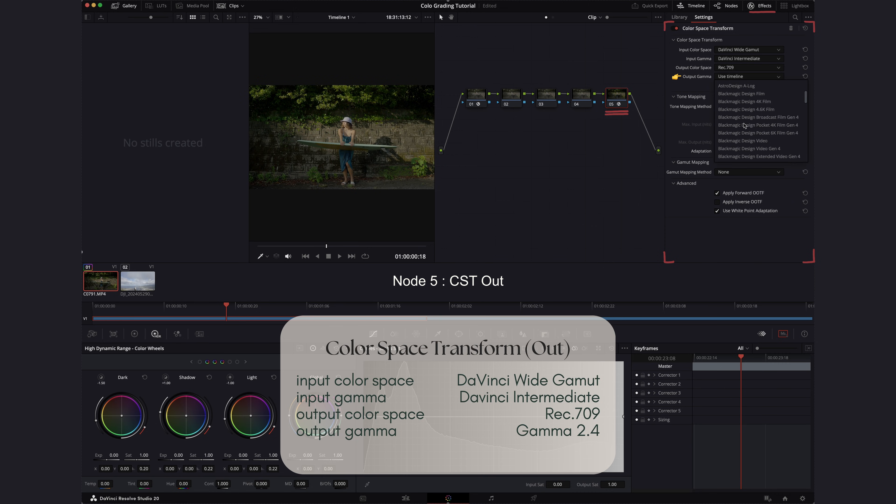
scroll(down, 3)
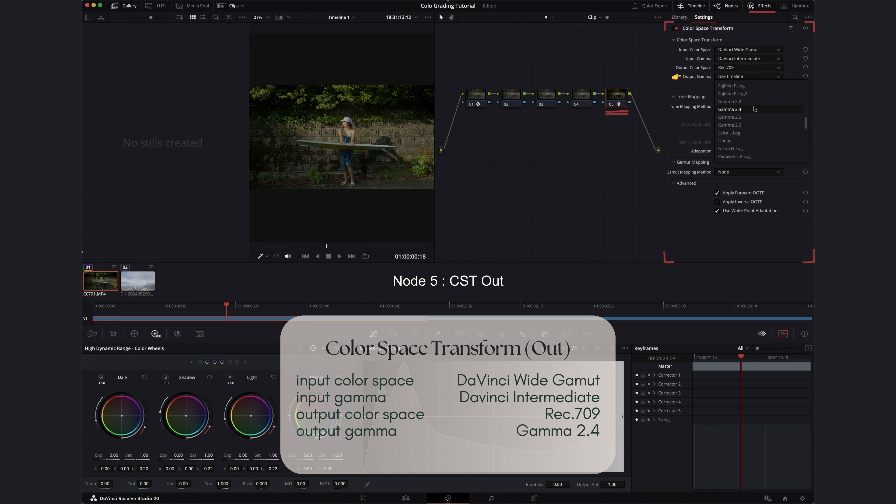
click(730, 109)
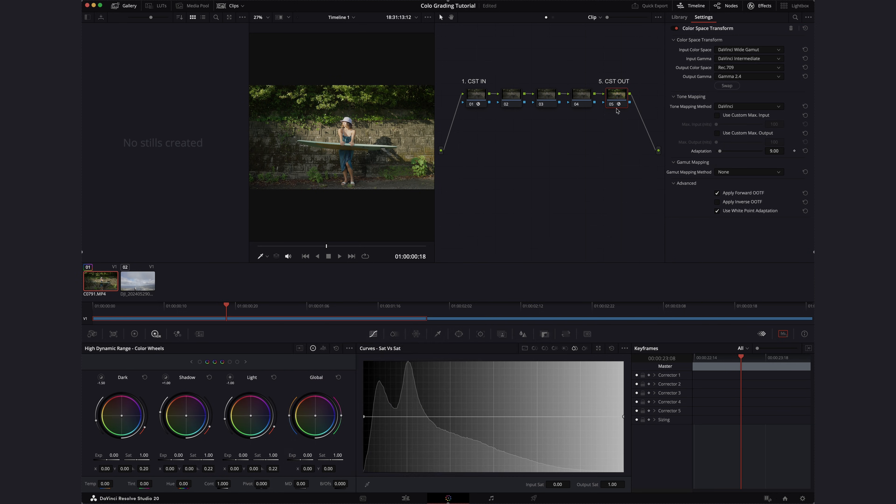
mouse_move(542, 120)
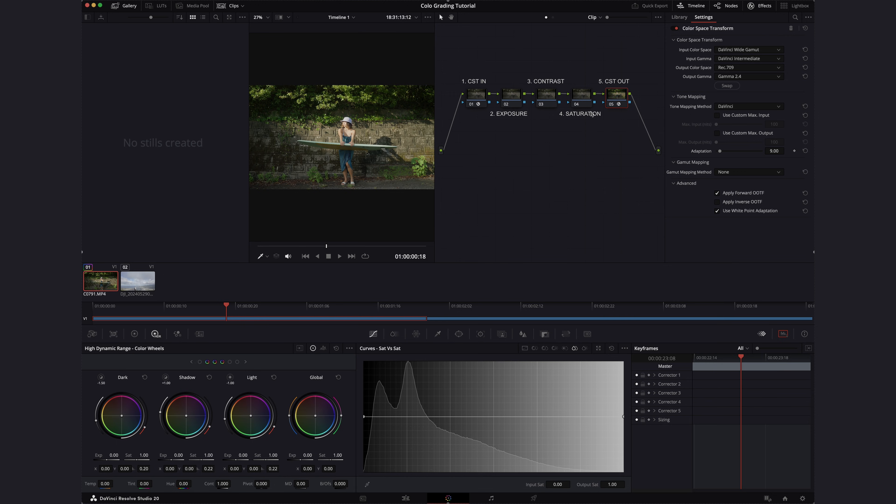
mouse_move(616, 112)
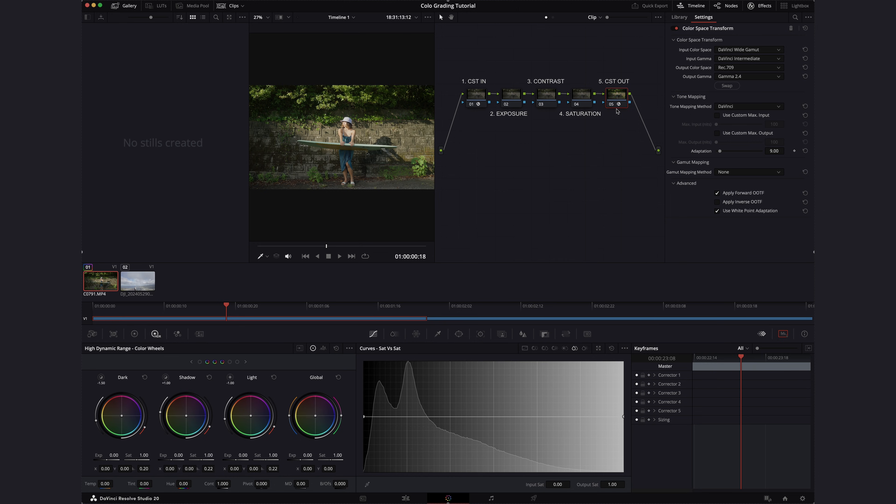
mouse_move(586, 115)
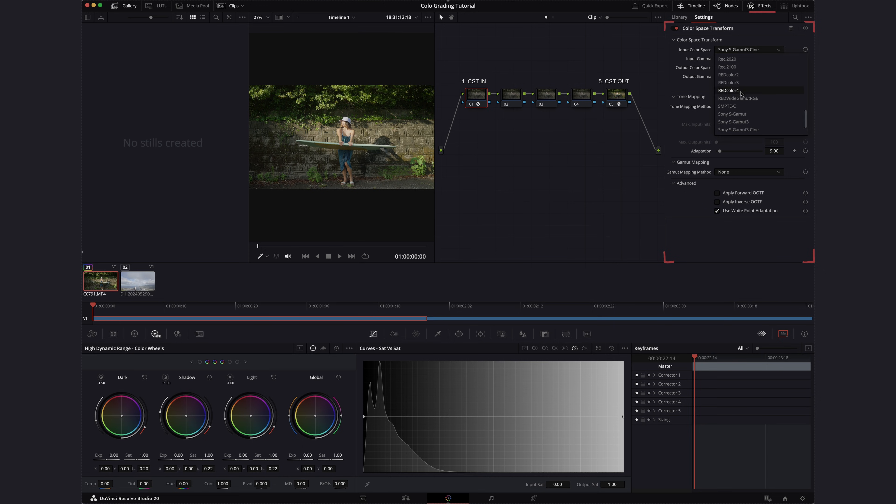
Change node 01's CST input colour space toward Rec.709 for the DJI clip.
scroll(up, 3)
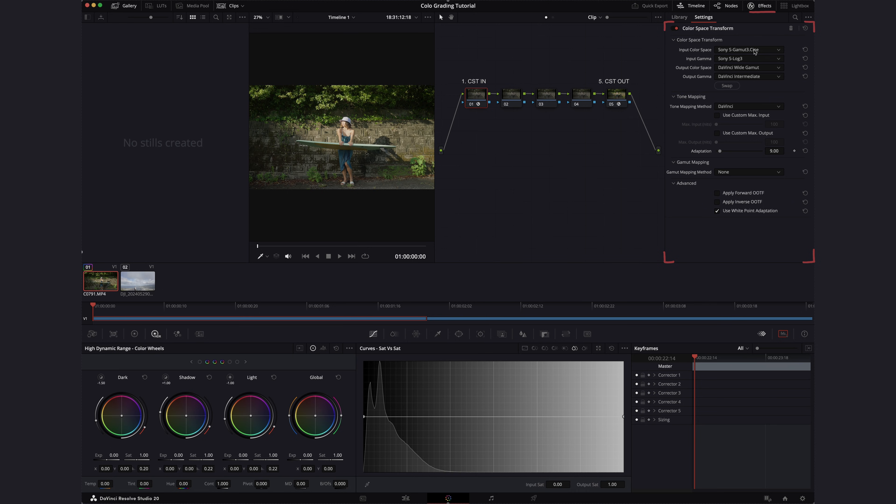
mouse_move(757, 62)
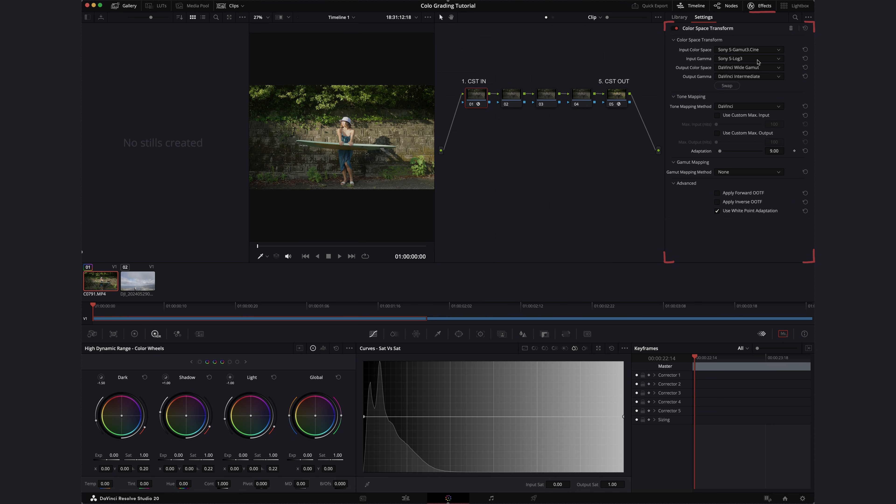
click(749, 50)
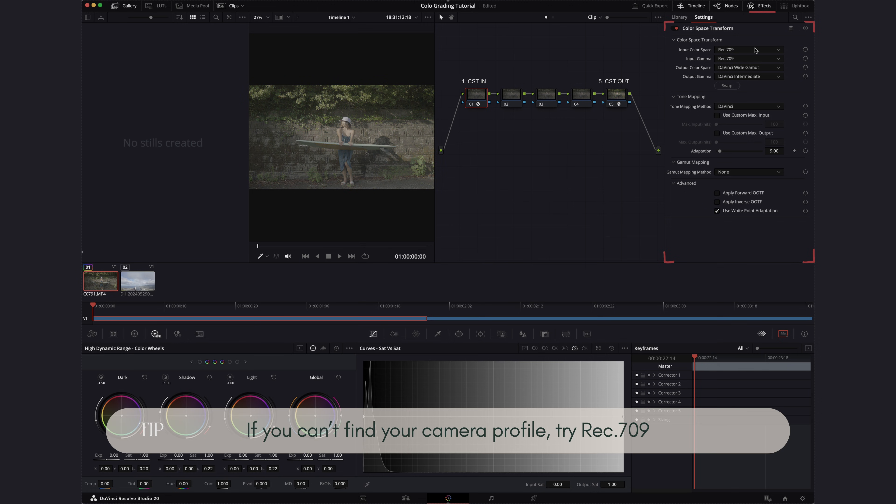
mouse_move(329, 136)
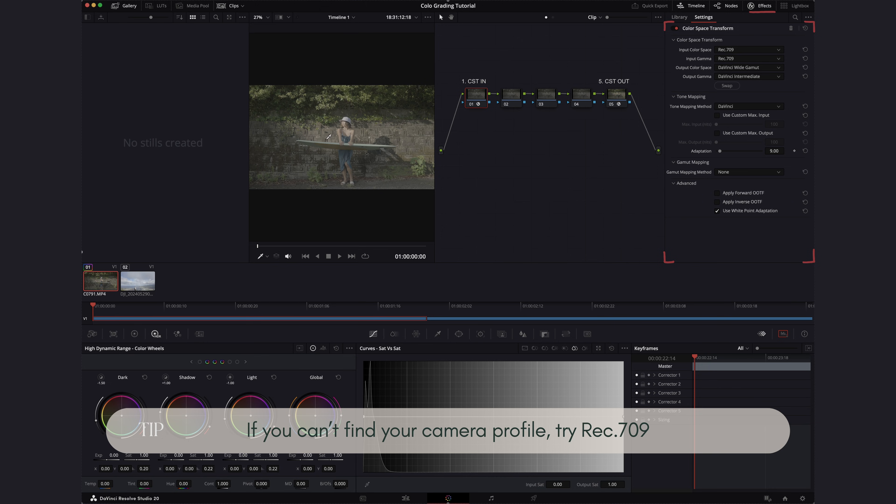
mouse_move(494, 233)
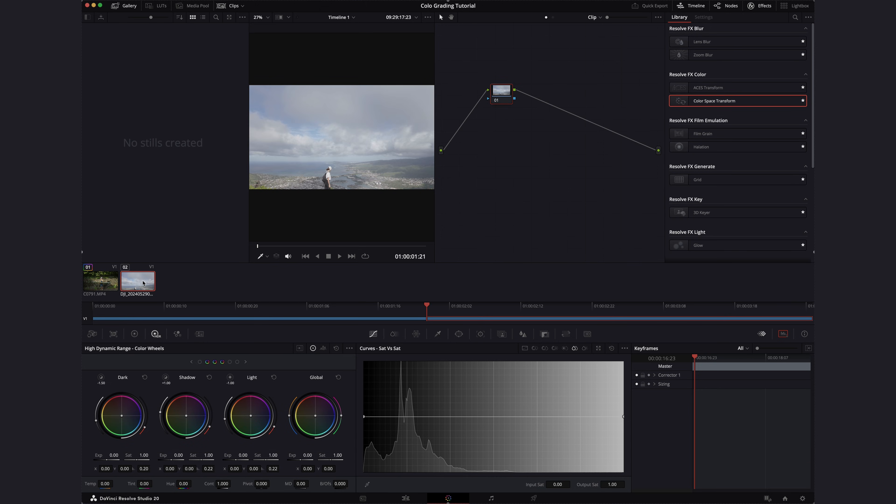
mouse_move(138, 280)
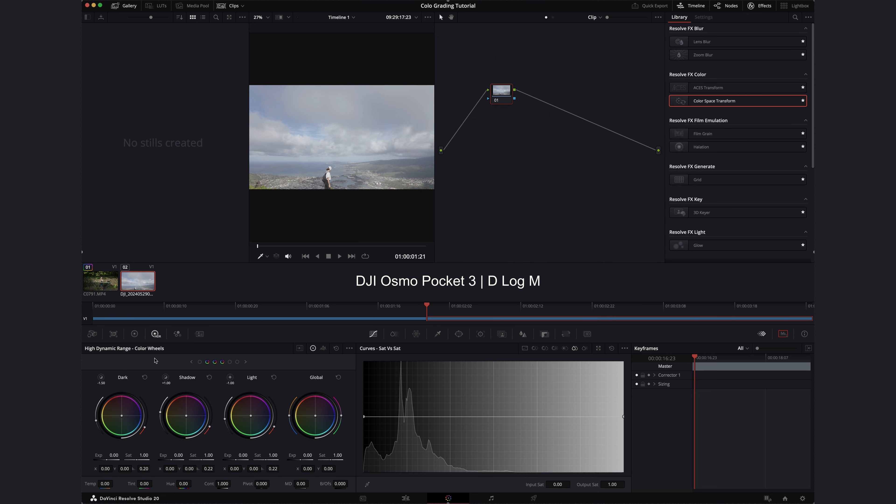
mouse_move(174, 296)
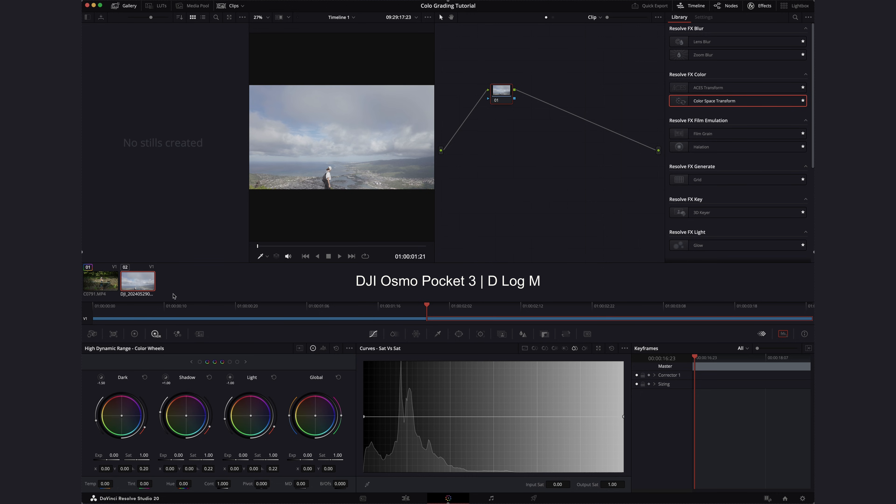
mouse_move(165, 285)
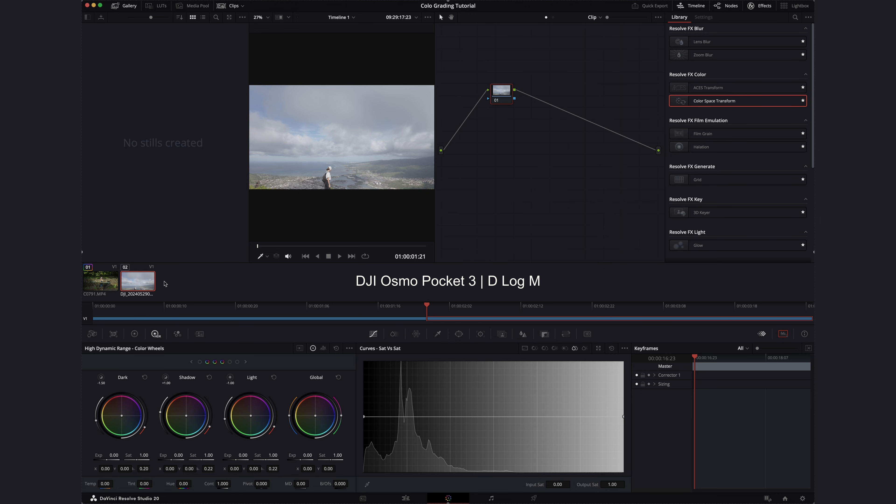
mouse_move(148, 287)
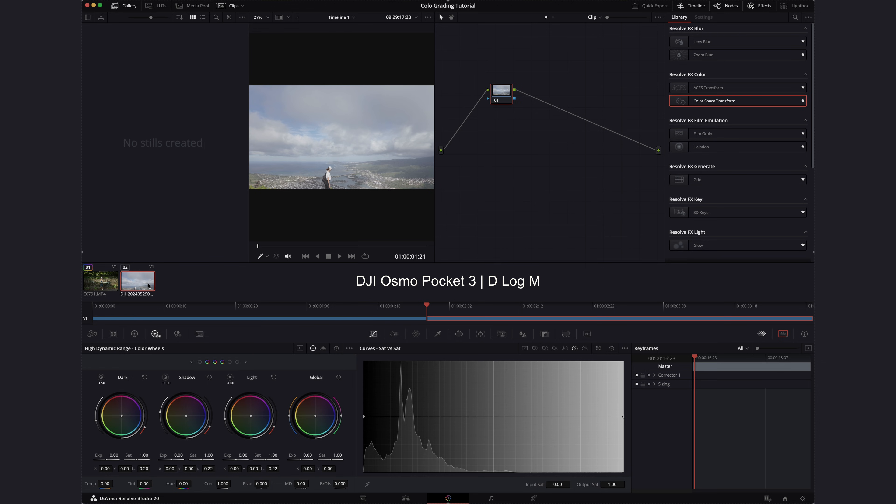
mouse_move(147, 286)
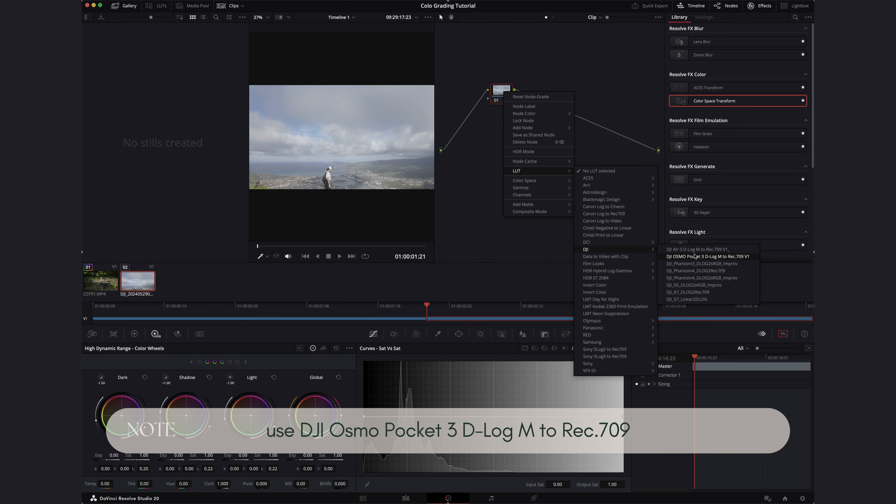
mouse_move(739, 262)
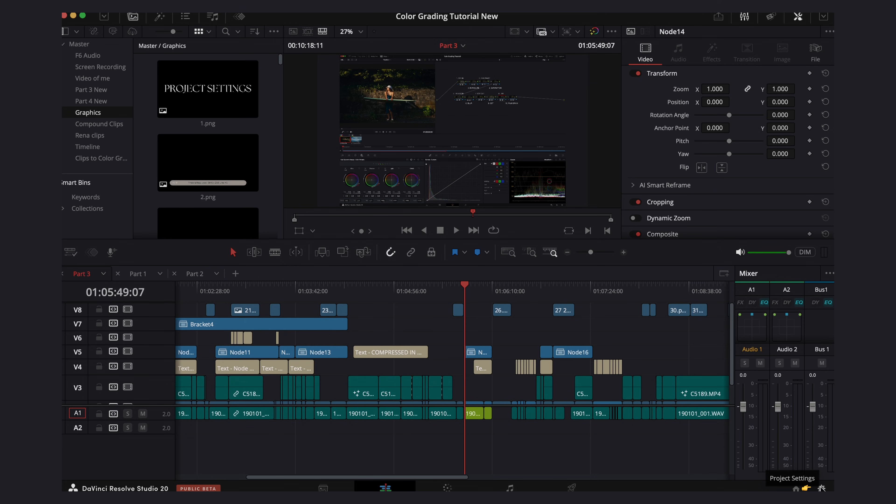
Reveal the LUT folder from Color Management's Lookup Tables, then save the project settings.
click(822, 488)
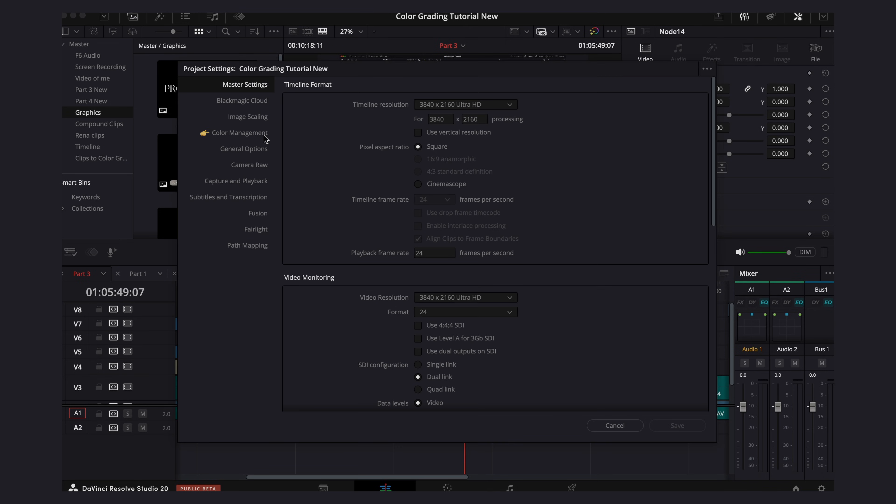
click(237, 132)
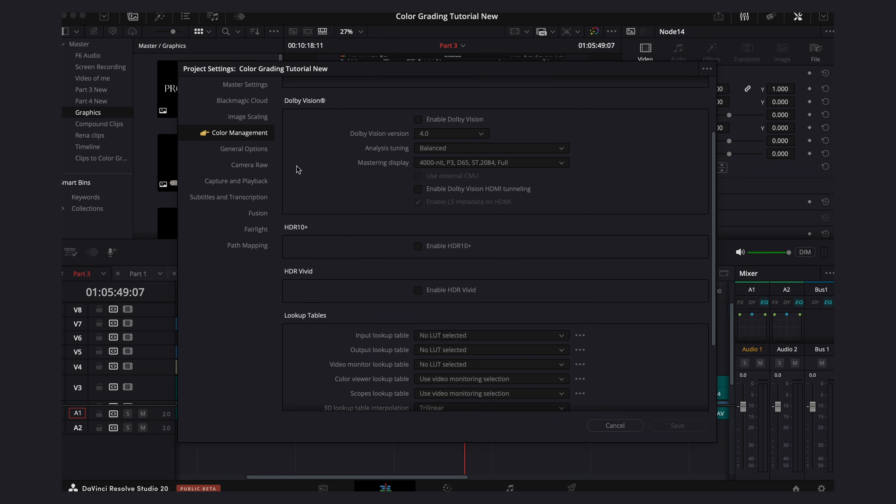
scroll(down, 3)
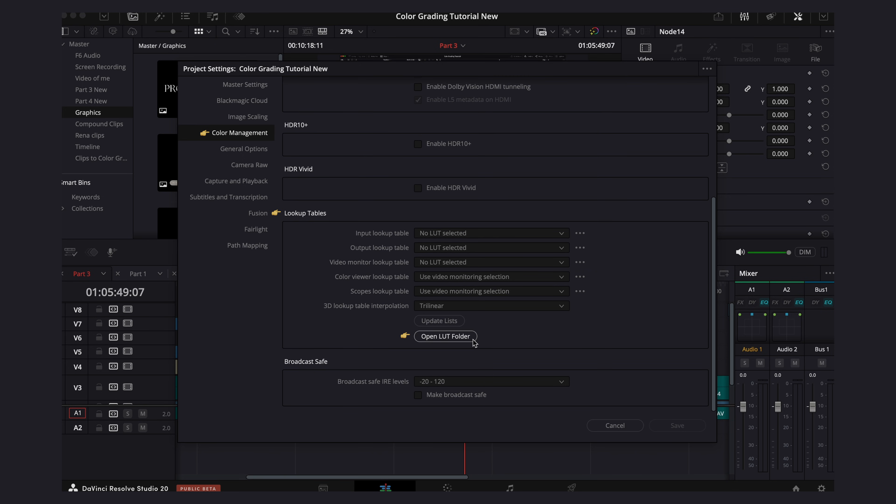
click(445, 336)
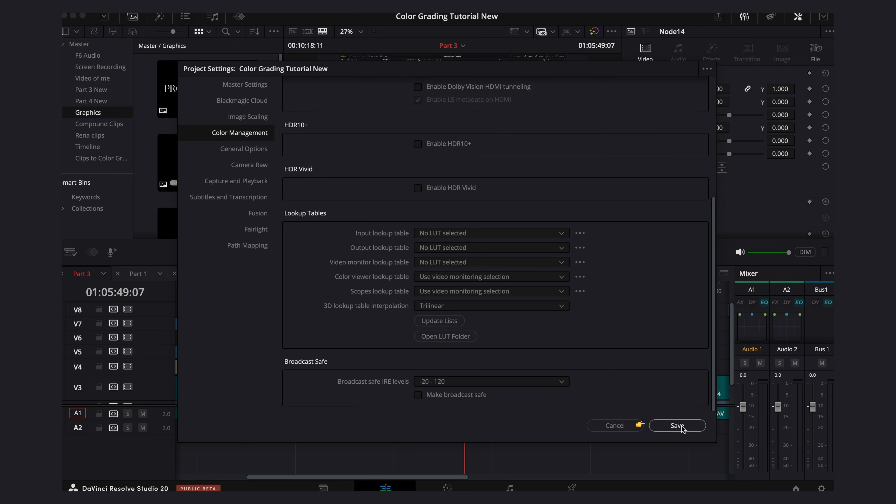
click(676, 425)
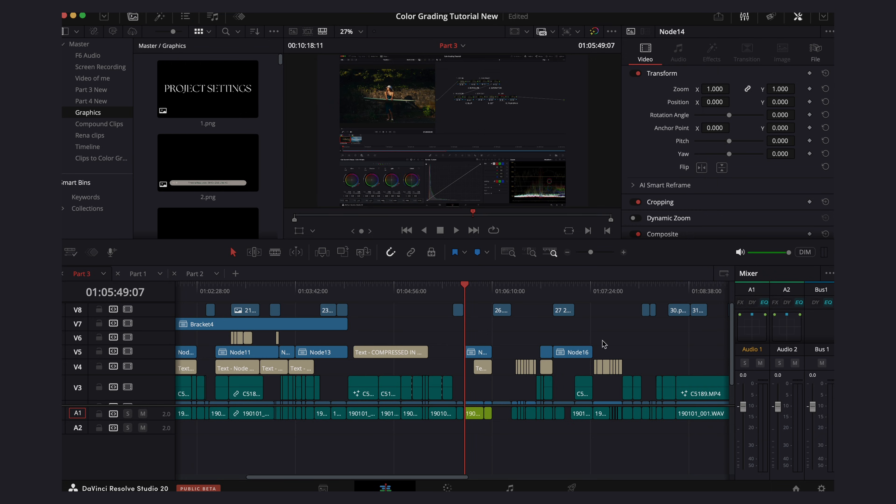